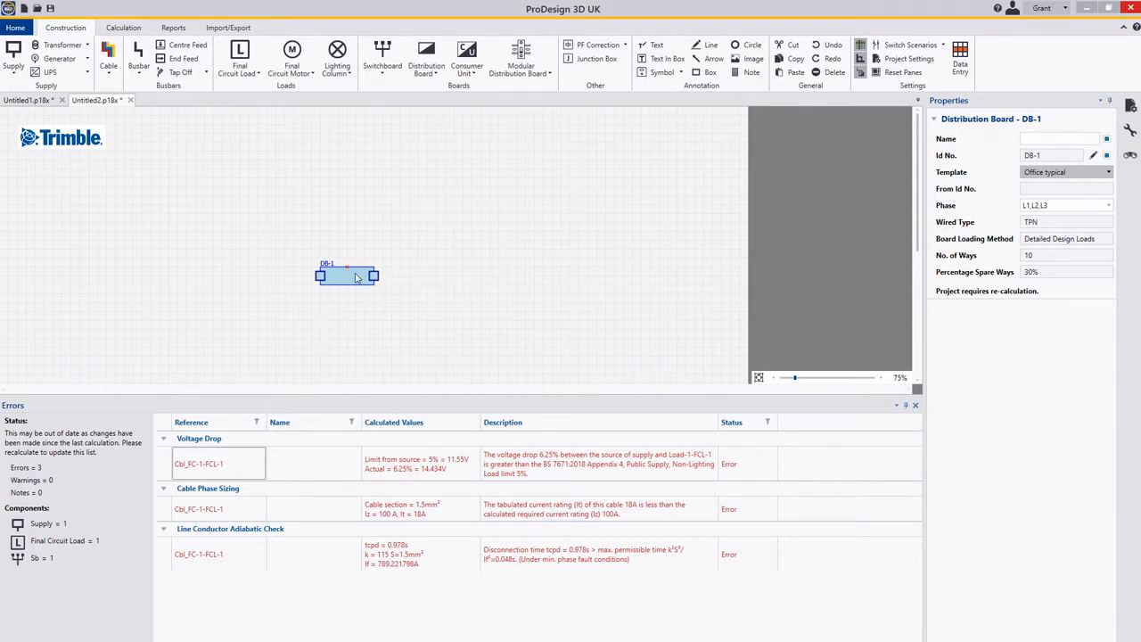
{"action": "mouse_move", "coordinate": [346, 274]}
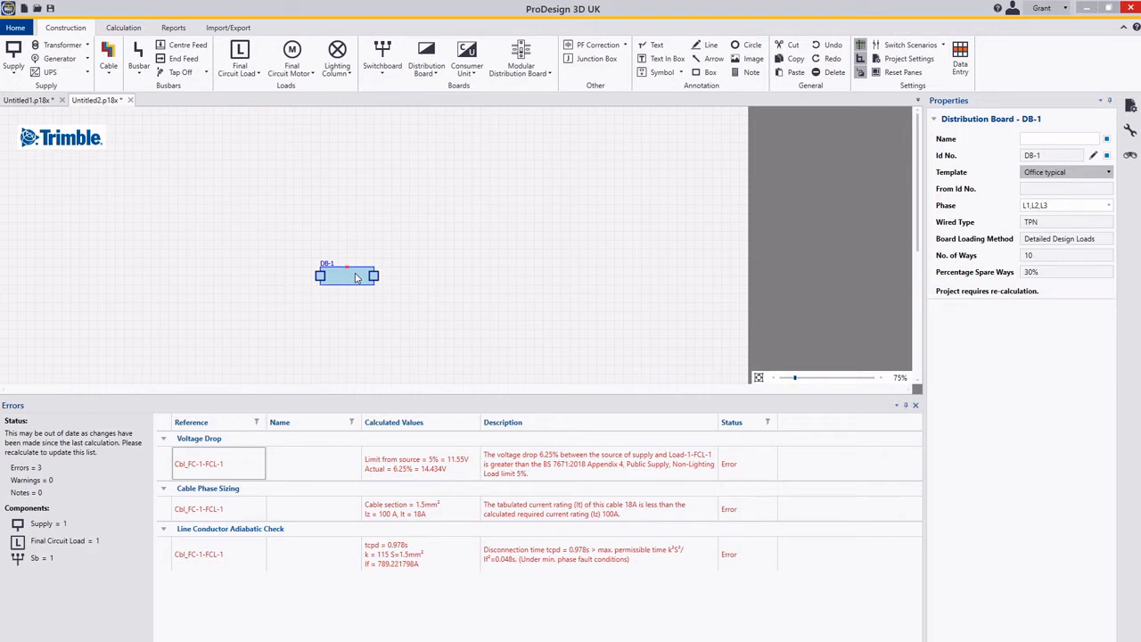
Open DB-1's Circuits settings maximised and scroll to the lighting and socket circuit table.
{"action": "double_click", "coordinate": [330, 276]}
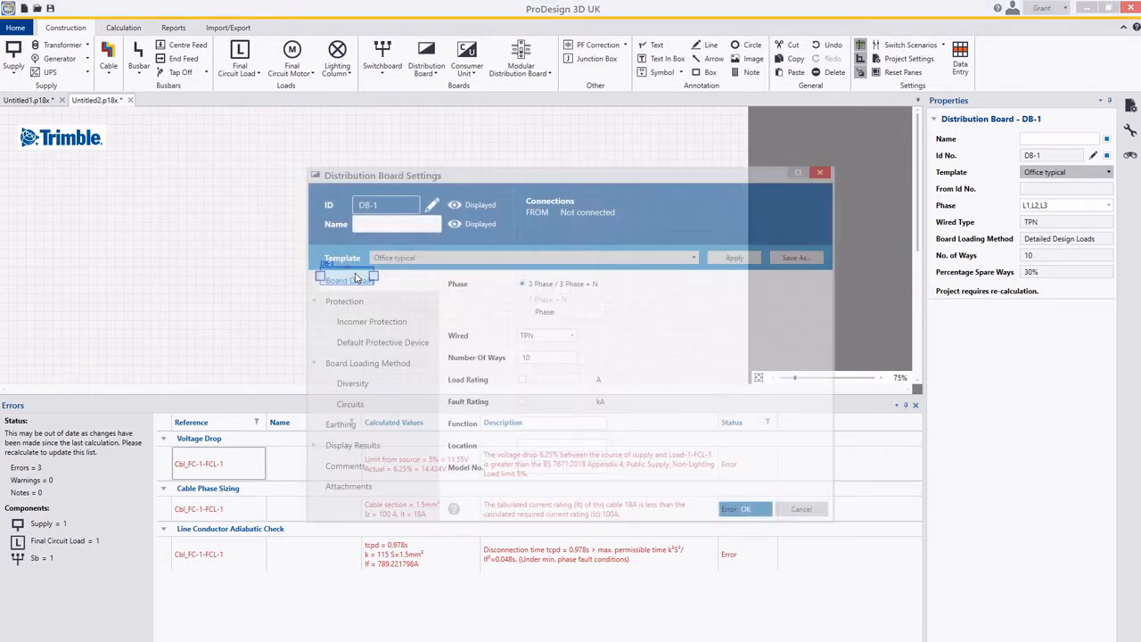
{"action": "left_click", "coordinate": [341, 423]}
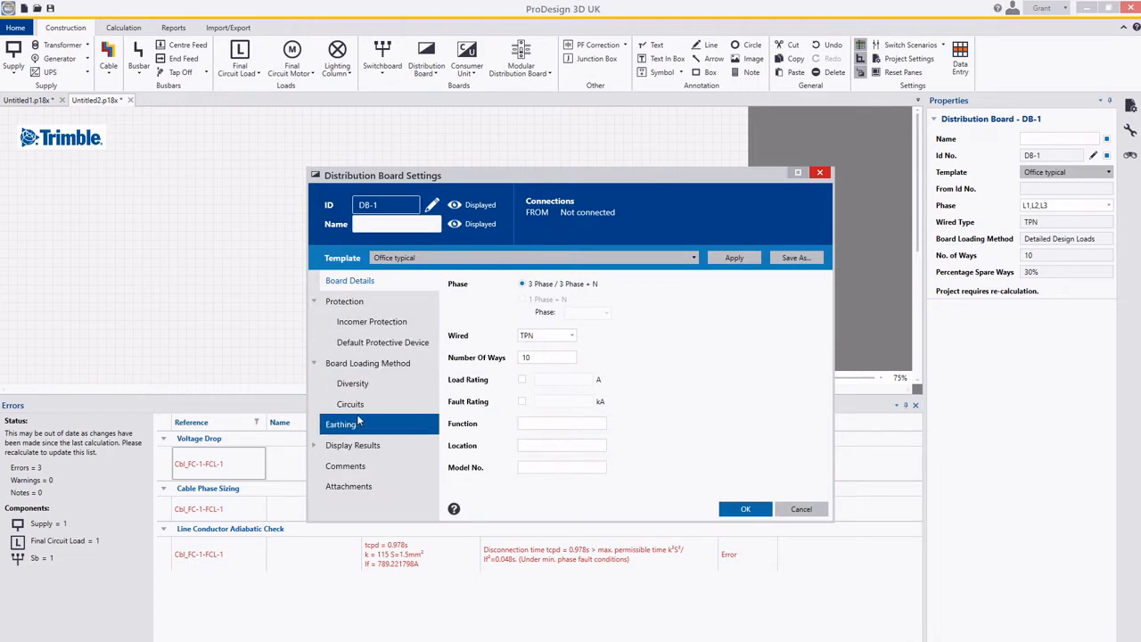
{"action": "left_click", "coordinate": [349, 404]}
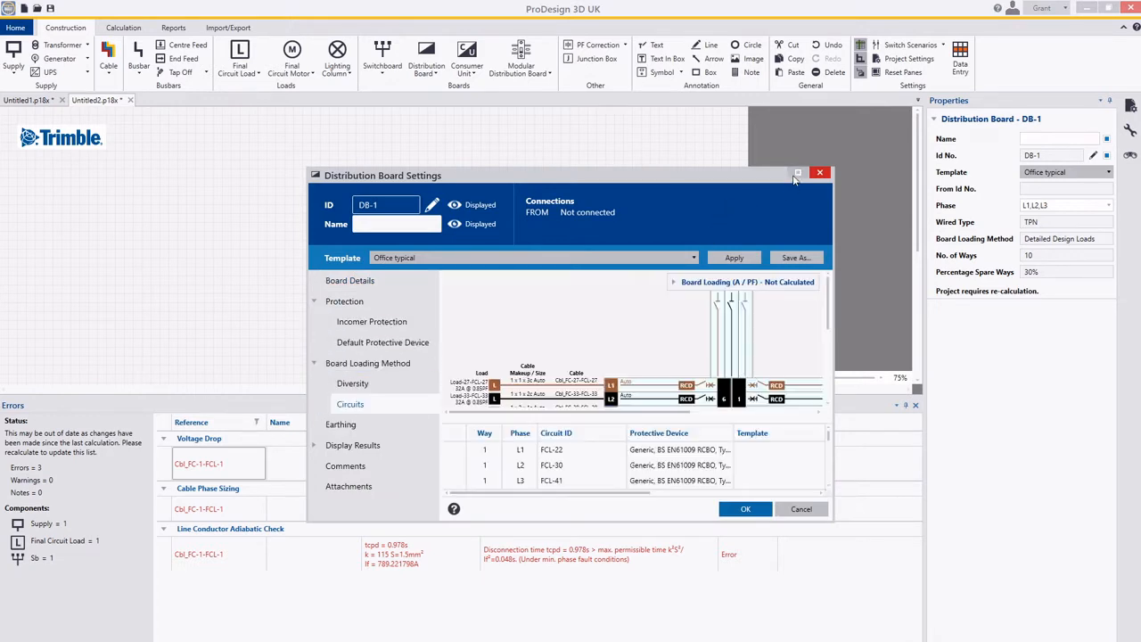
{"action": "left_click", "coordinate": [798, 172]}
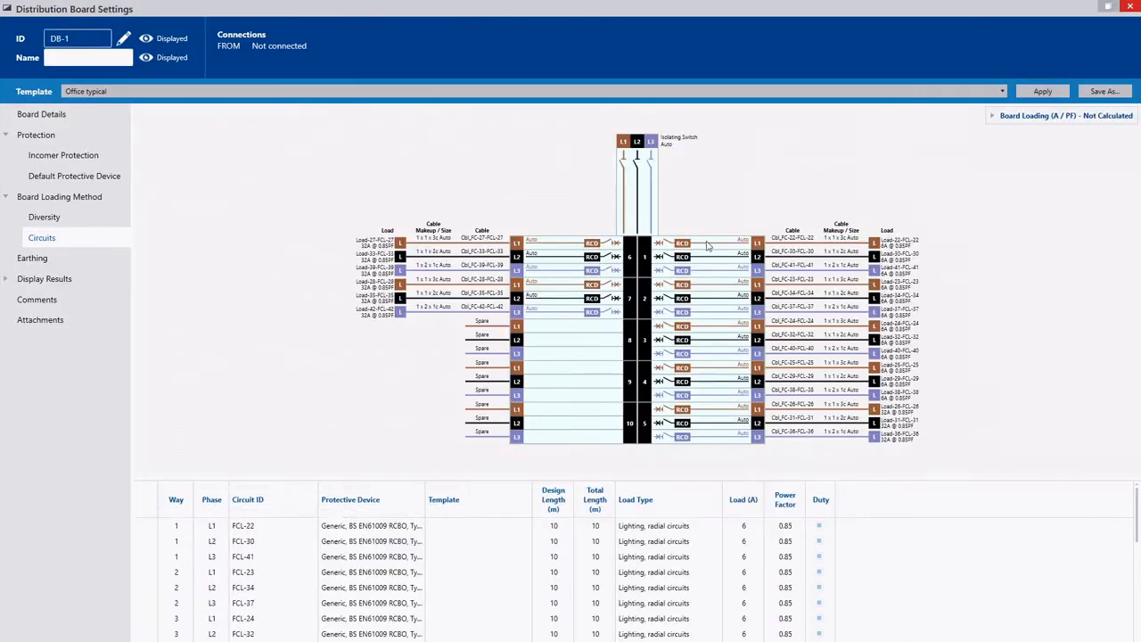
{"action": "scroll", "scroll_direction": "down", "scroll_amount": 3}
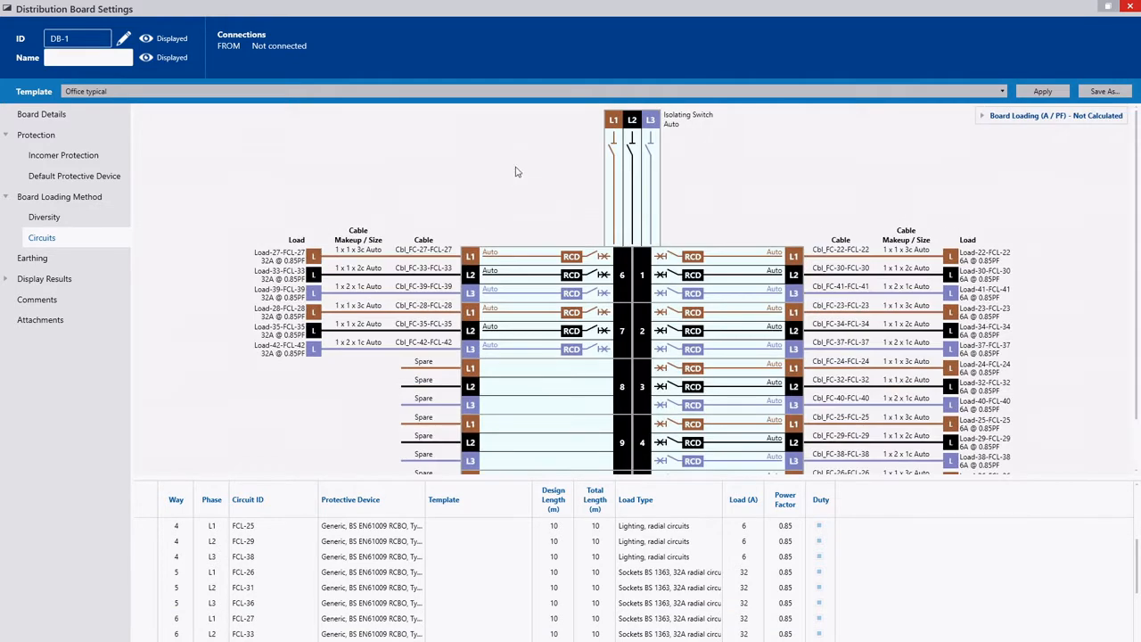
Save DB-1's configuration as the new template 'Office Board 1'.
{"action": "left_click", "coordinate": [1104, 91]}
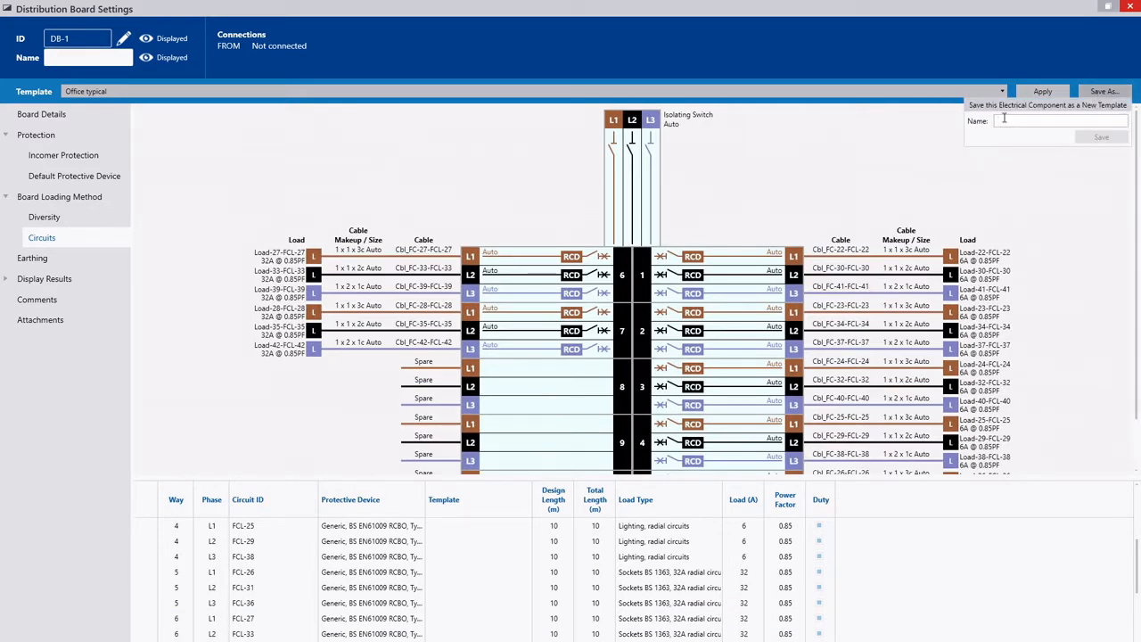
{"action": "left_click", "coordinate": [1047, 120]}
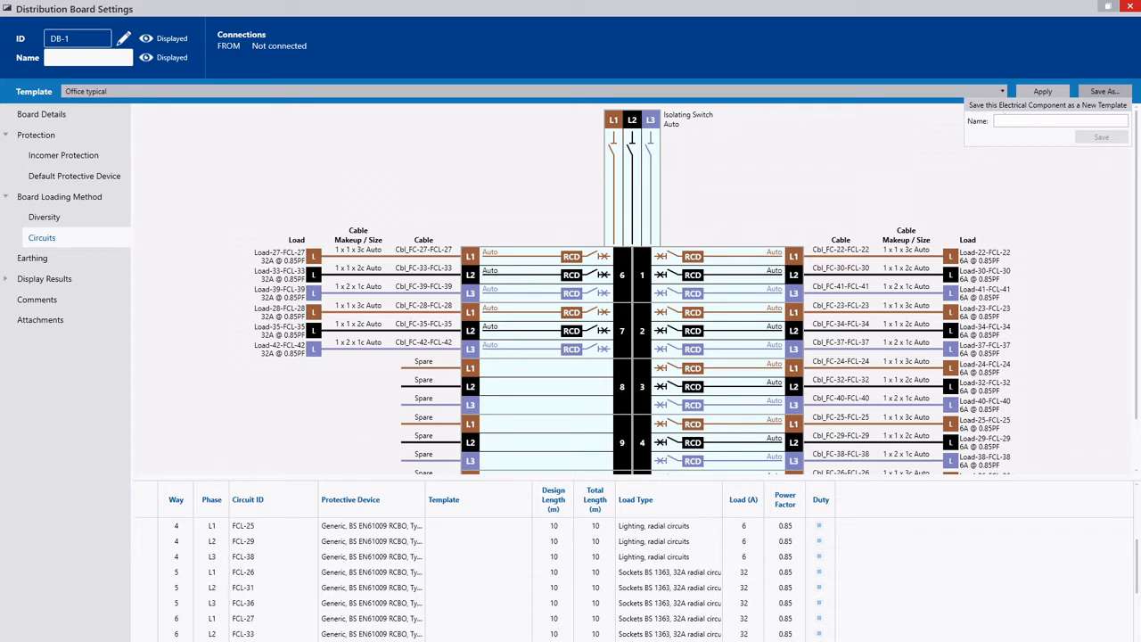
{"action": "type", "text": "Office"}
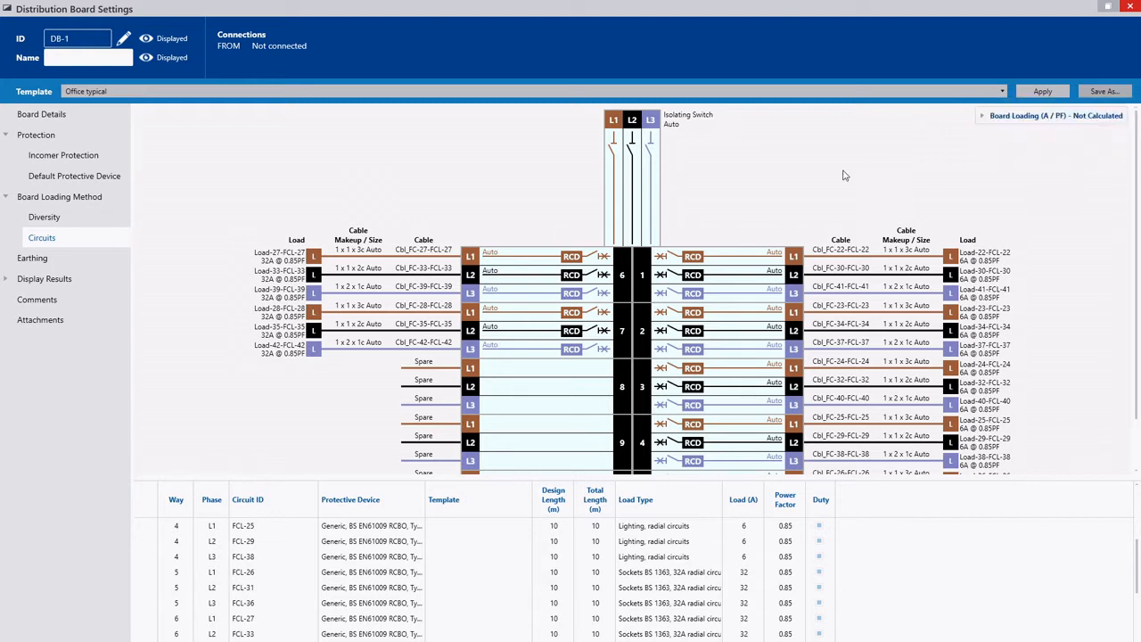
{"action": "left_click", "coordinate": [63, 155]}
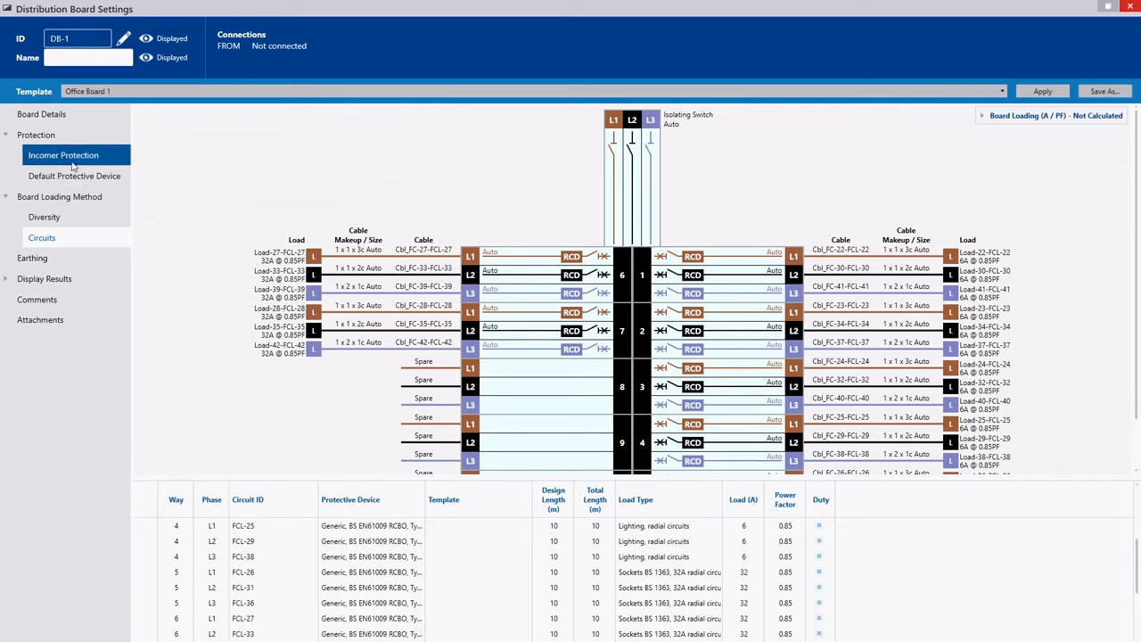
{"action": "left_click", "coordinate": [74, 175]}
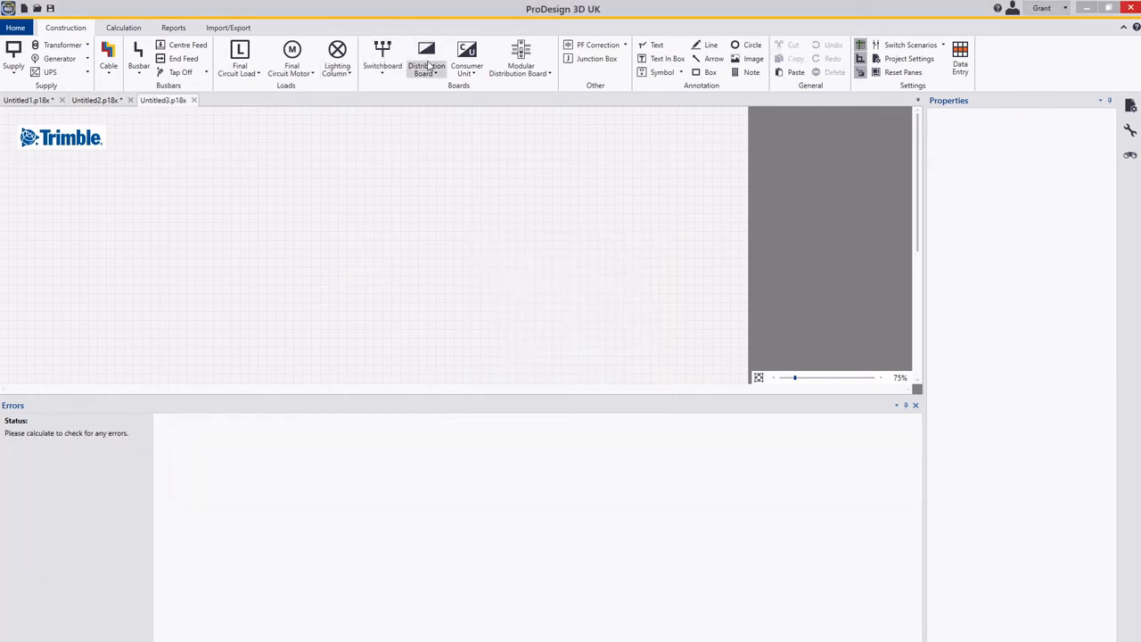
Place a DB-1 board from the Office Board 1 template on the empty drawing.
{"action": "left_click", "coordinate": [426, 61]}
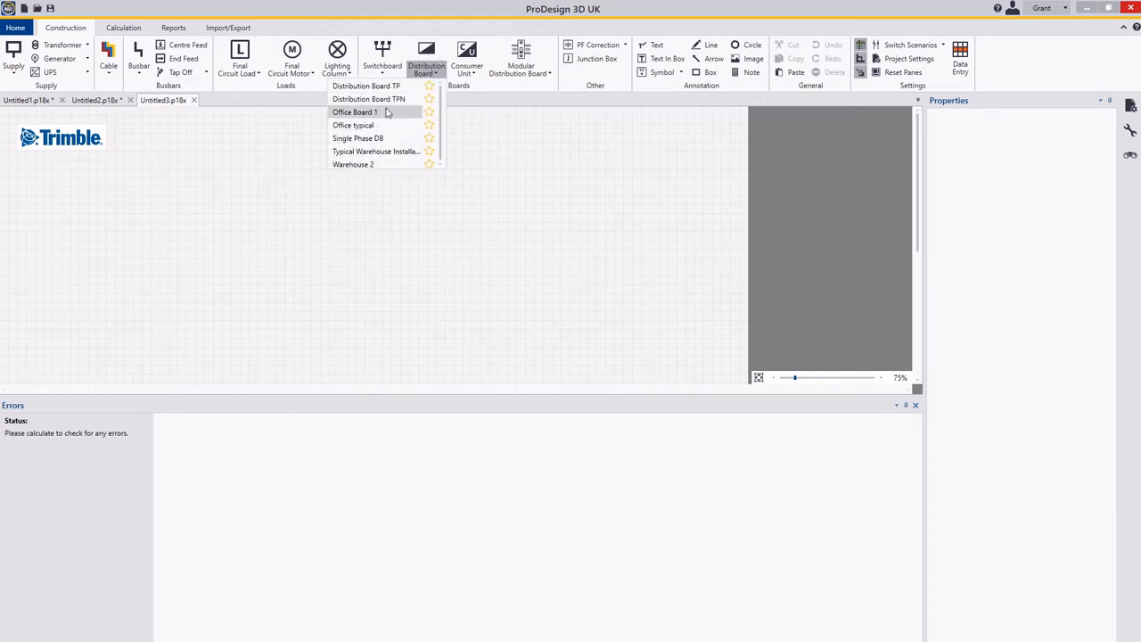
{"action": "left_click", "coordinate": [354, 111]}
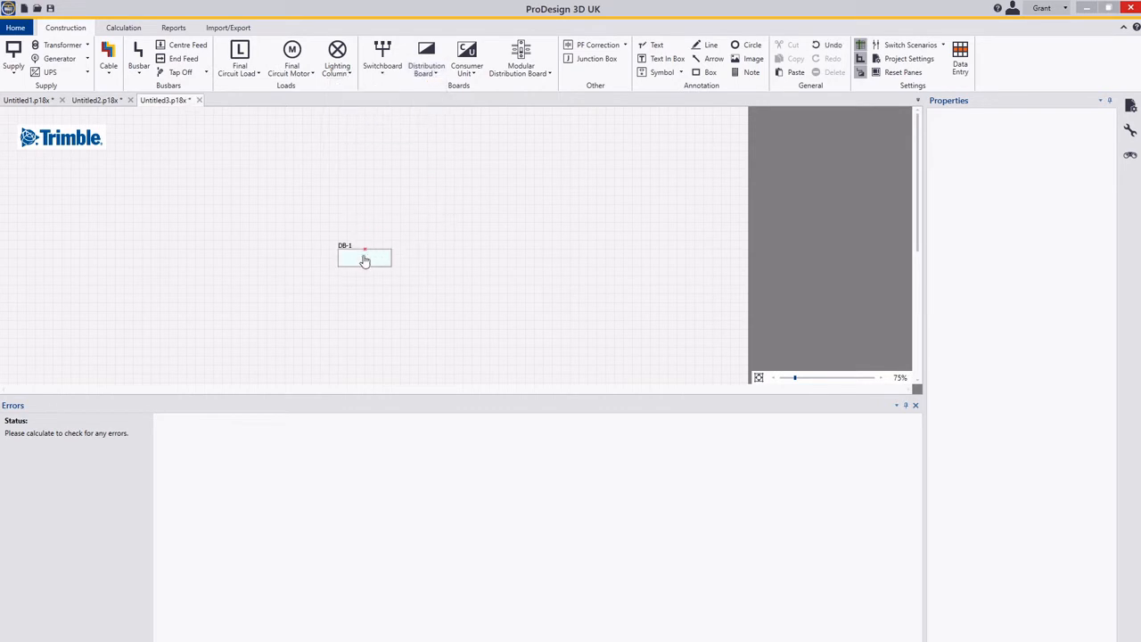
{"action": "left_click", "coordinate": [364, 258]}
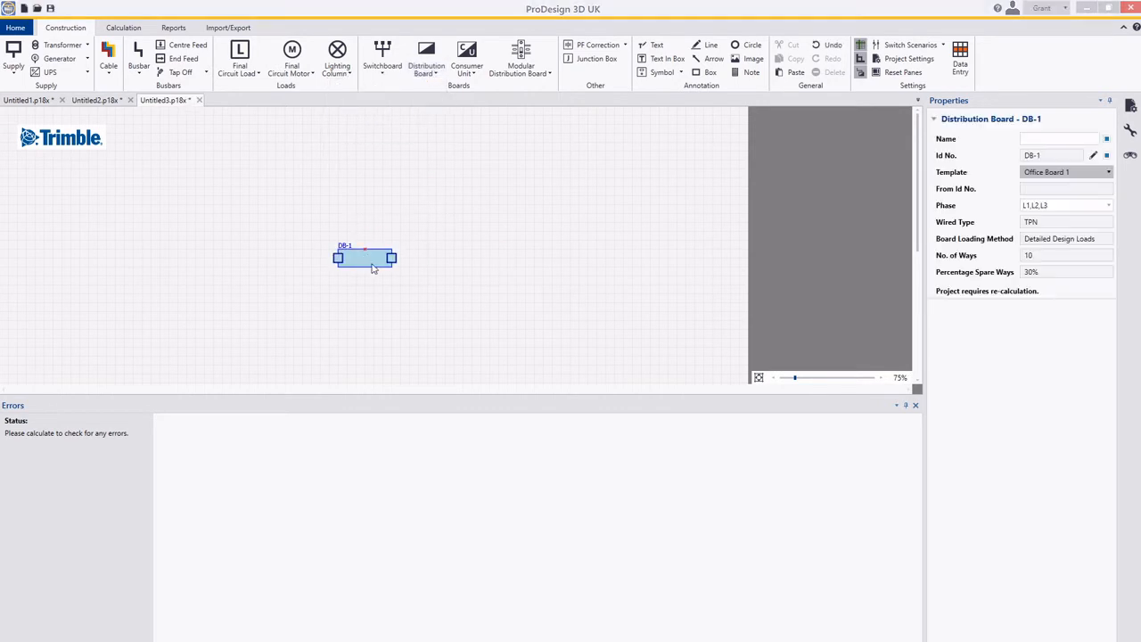
Open the placed DB-1 settings maximised and scroll through its prefilled circuits and spare ways.
{"action": "double_click", "coordinate": [364, 258]}
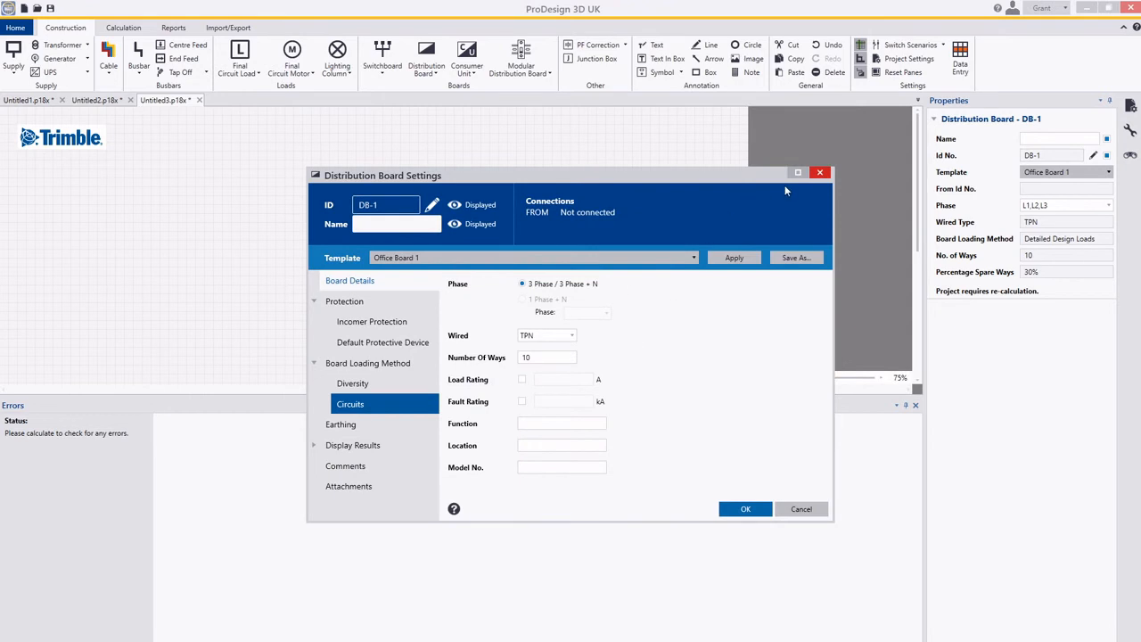
{"action": "left_click", "coordinate": [798, 172]}
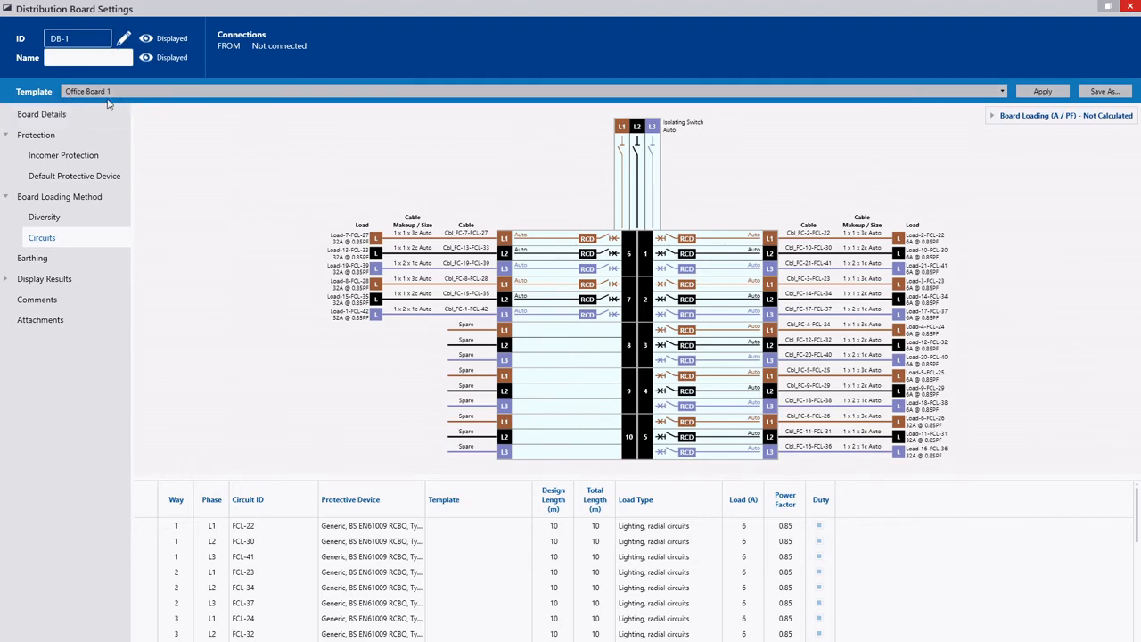
{"action": "scroll", "scroll_direction": "down", "scroll_amount": 3}
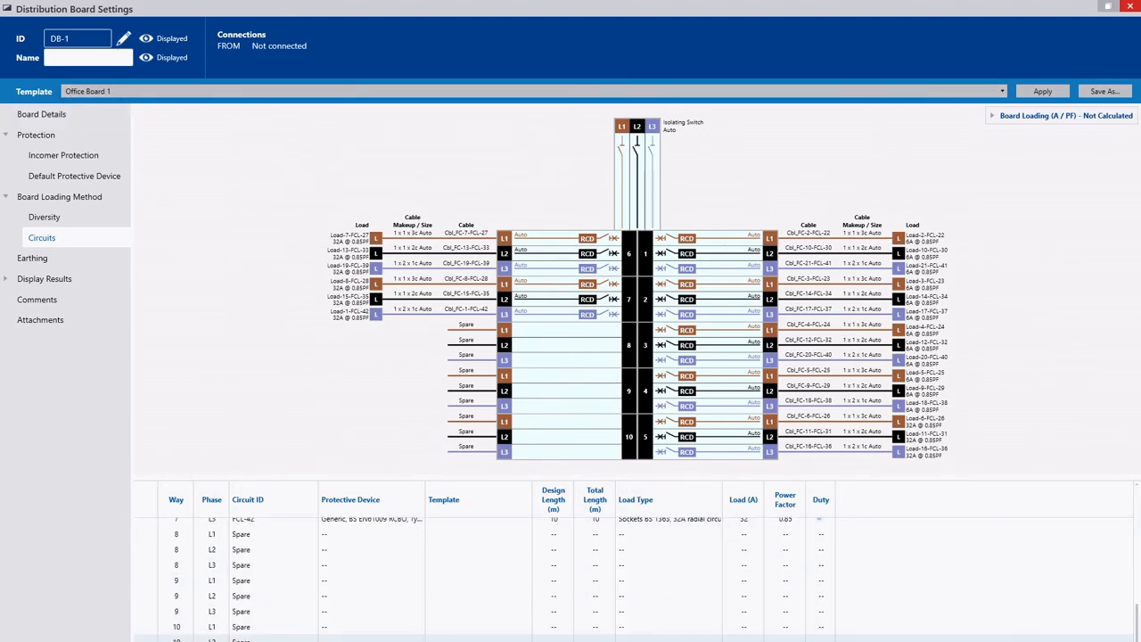